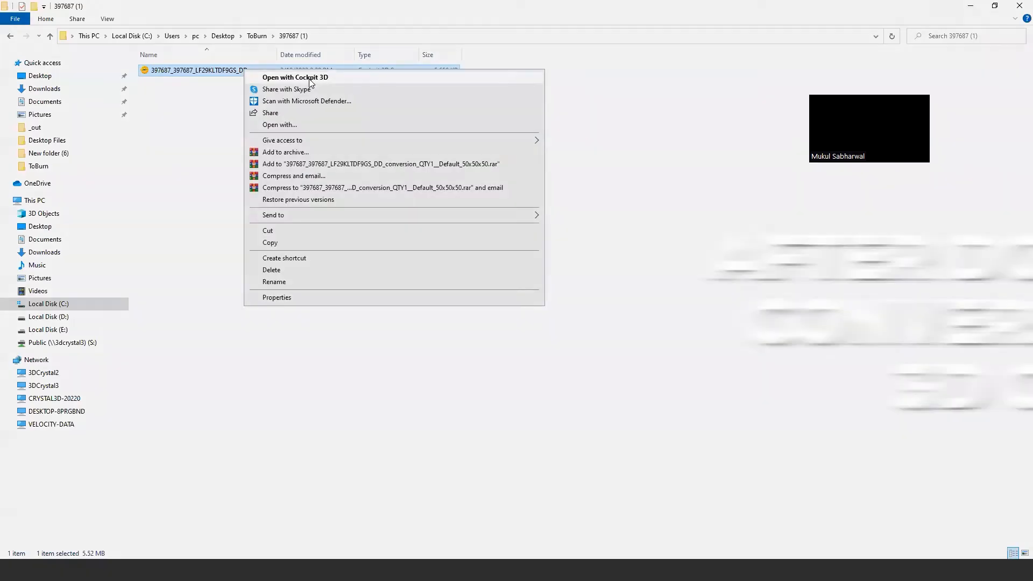
Step: Open the three-person 50x50x50 .cockpit file from File Explorer in Cockpit 3D
{"action": "left_click", "coordinate": [295, 77]}
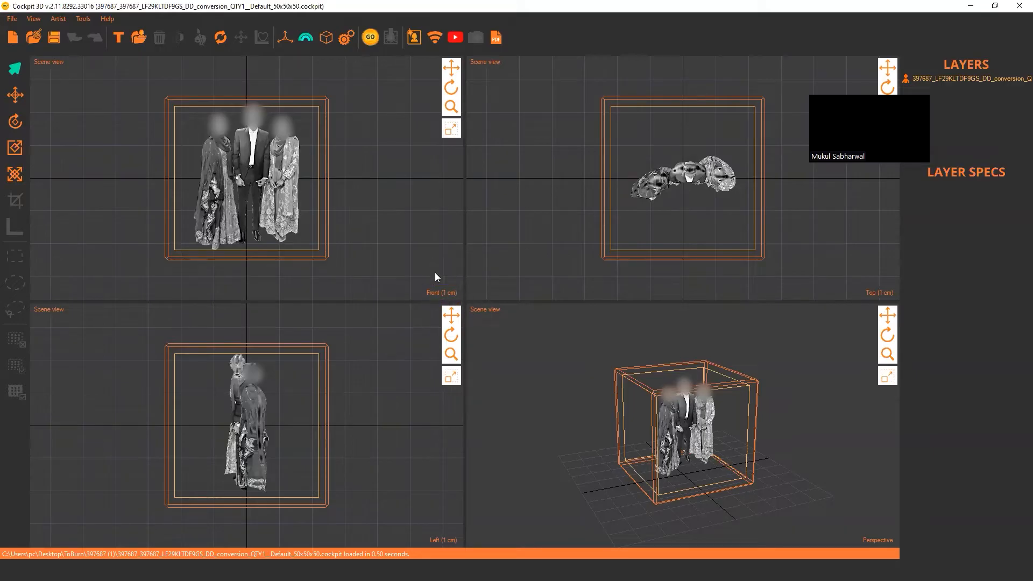
{"action": "mouse_move", "coordinate": [411, 310]}
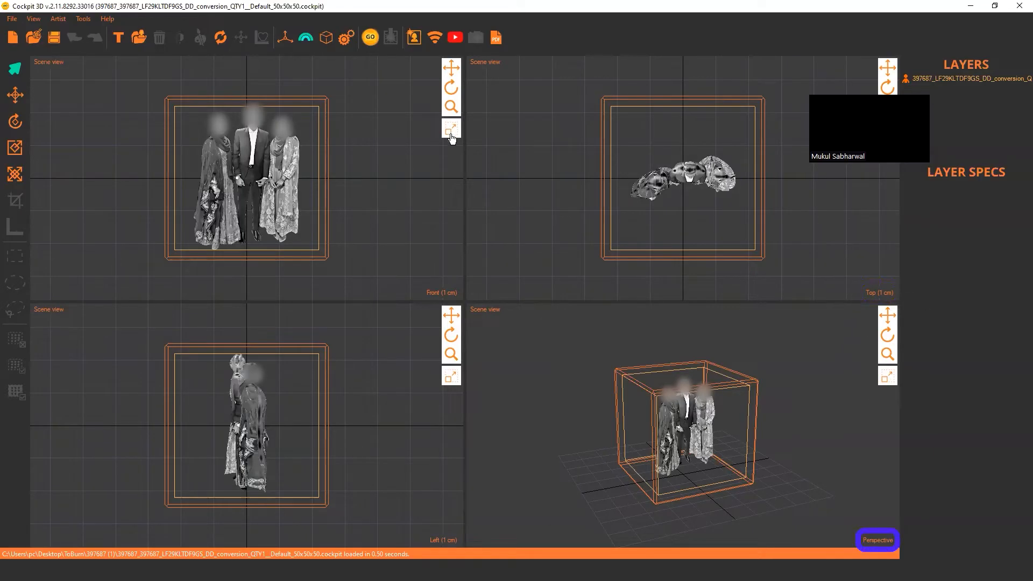
Step: Maximize the Front viewport so it fills the workspace
{"action": "left_click", "coordinate": [451, 128]}
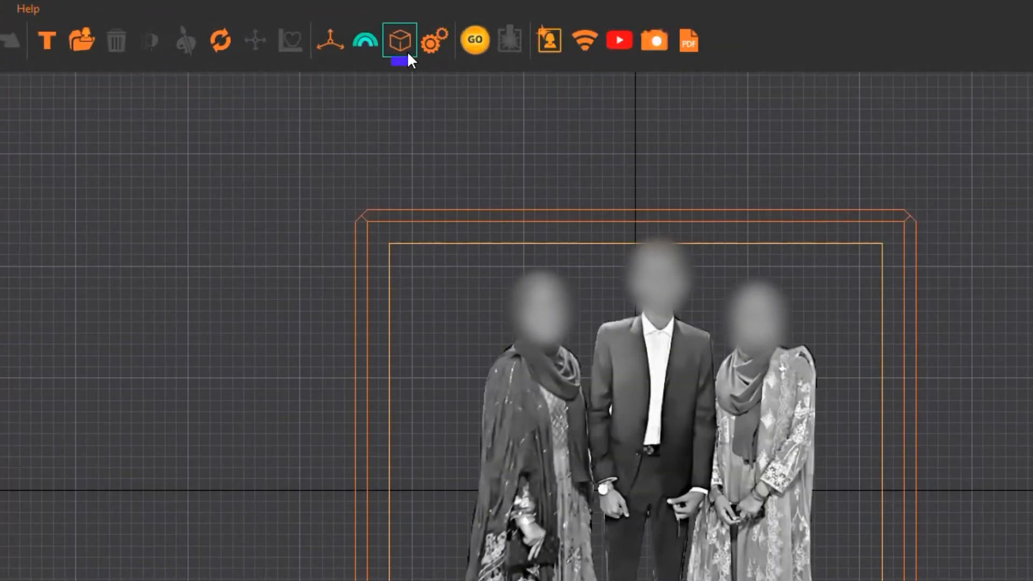
{"action": "mouse_move", "coordinate": [398, 39]}
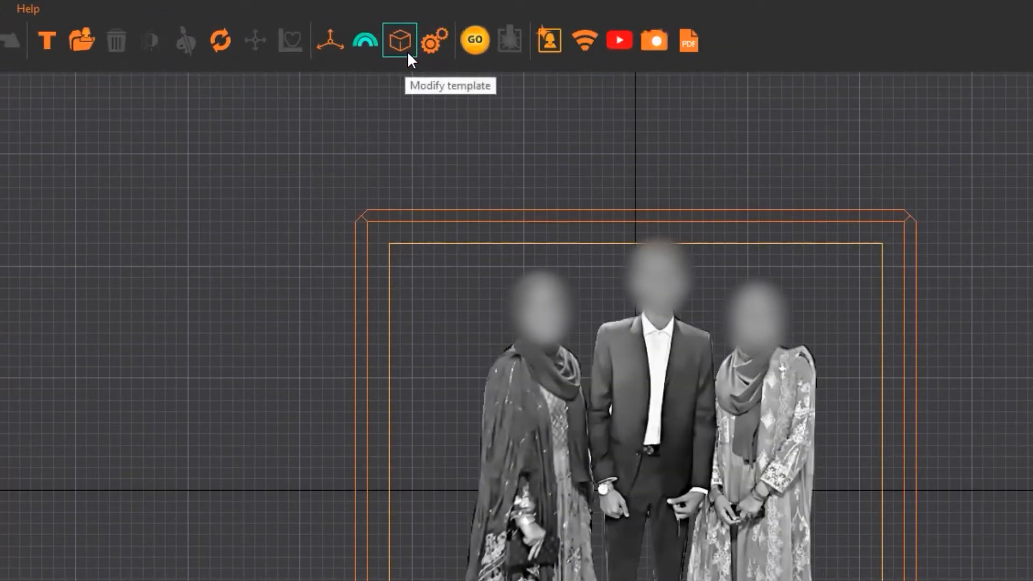
Step: Switch the crystal template to 3D Rectangle Large 90x60 and apply it
{"action": "left_click", "coordinate": [399, 40]}
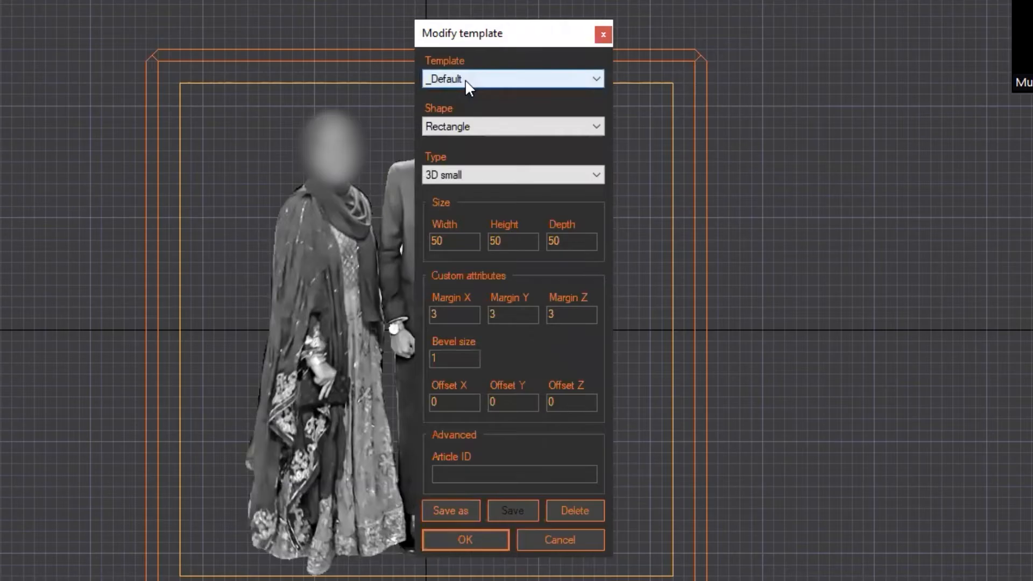
{"action": "left_click", "coordinate": [512, 78]}
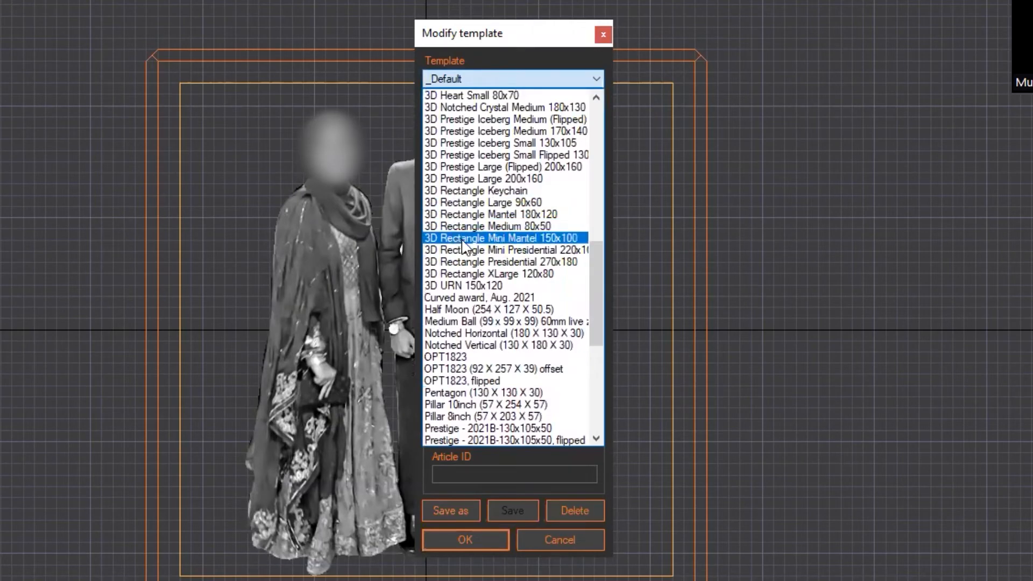
{"action": "left_click", "coordinate": [482, 202]}
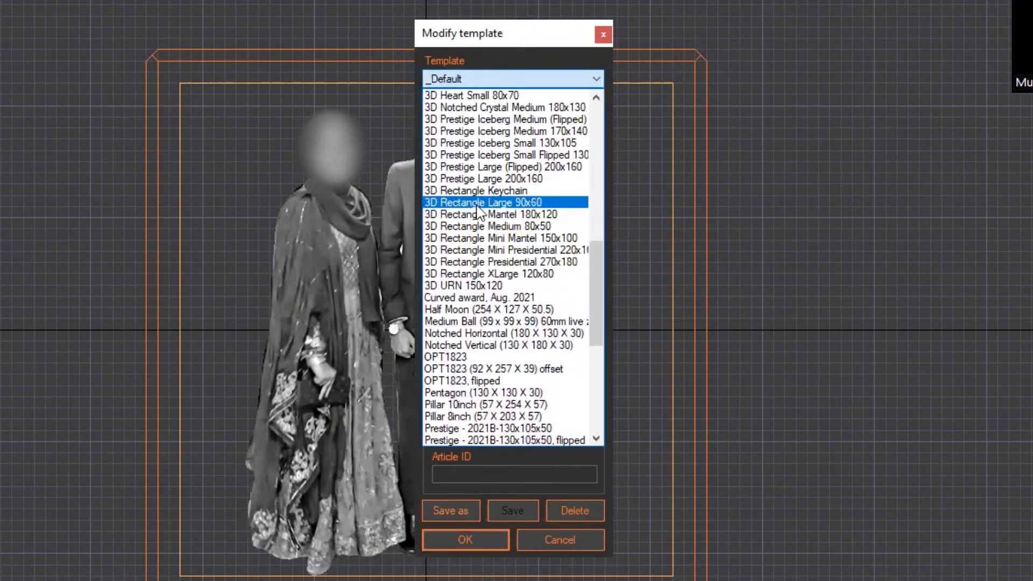
{"action": "left_click", "coordinate": [481, 202]}
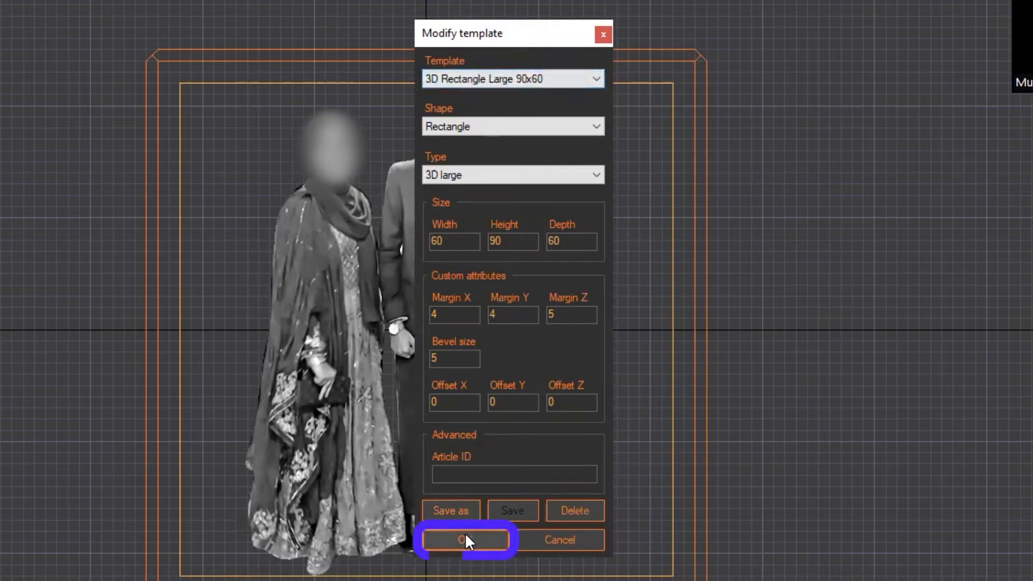
{"action": "left_click", "coordinate": [465, 540]}
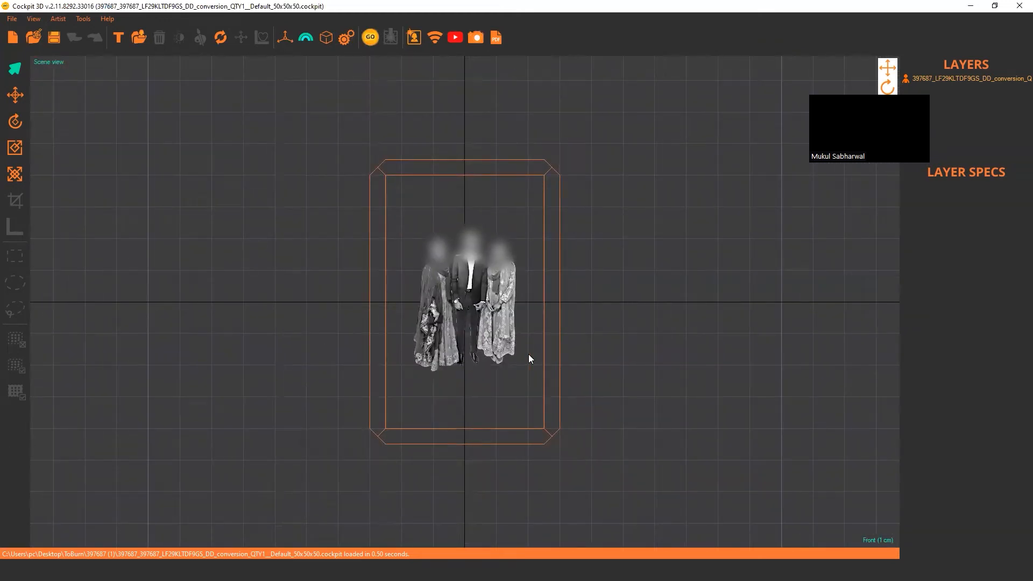
{"action": "mouse_move", "coordinate": [193, 131]}
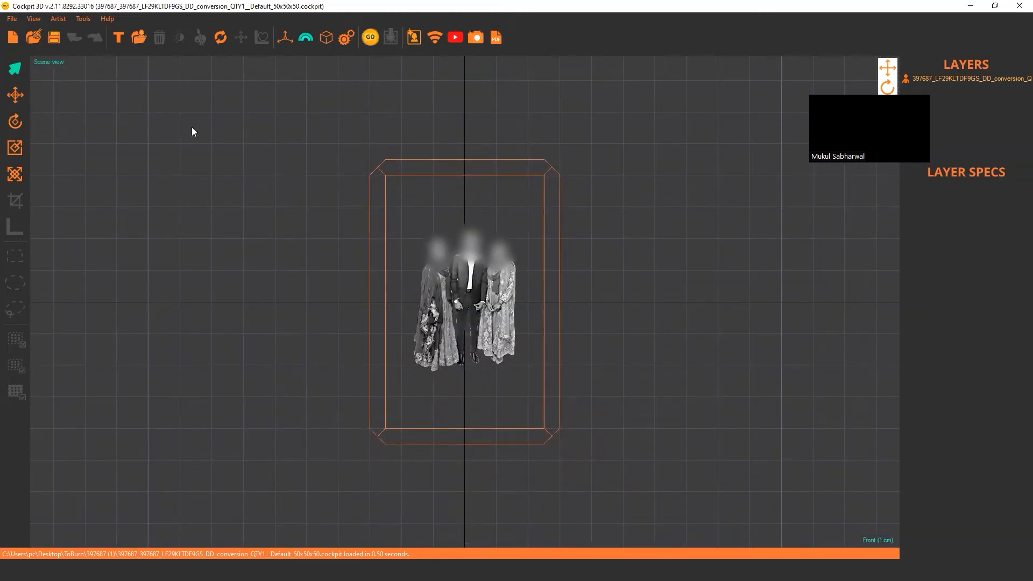
{"action": "mouse_move", "coordinate": [360, 124]}
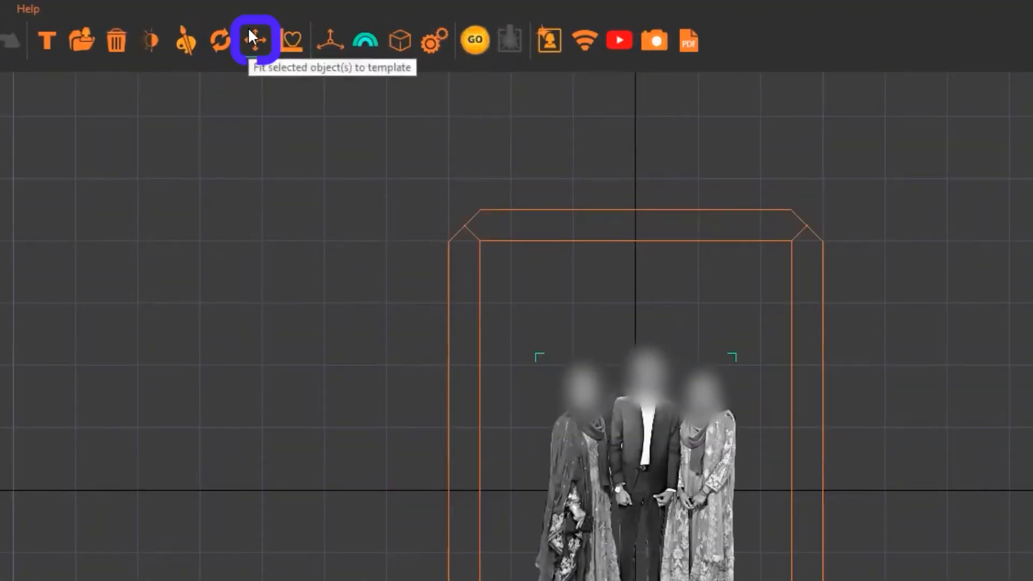
Step: Fit the photo to the template, scaling it to 50 wide by about 68 high
{"action": "left_click", "coordinate": [255, 37]}
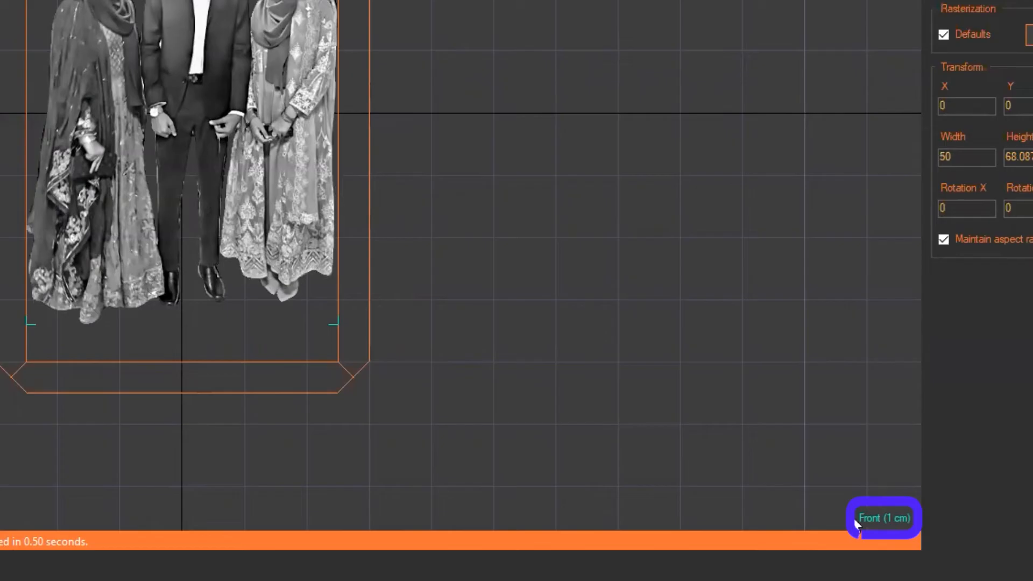
{"action": "left_click", "coordinate": [883, 517]}
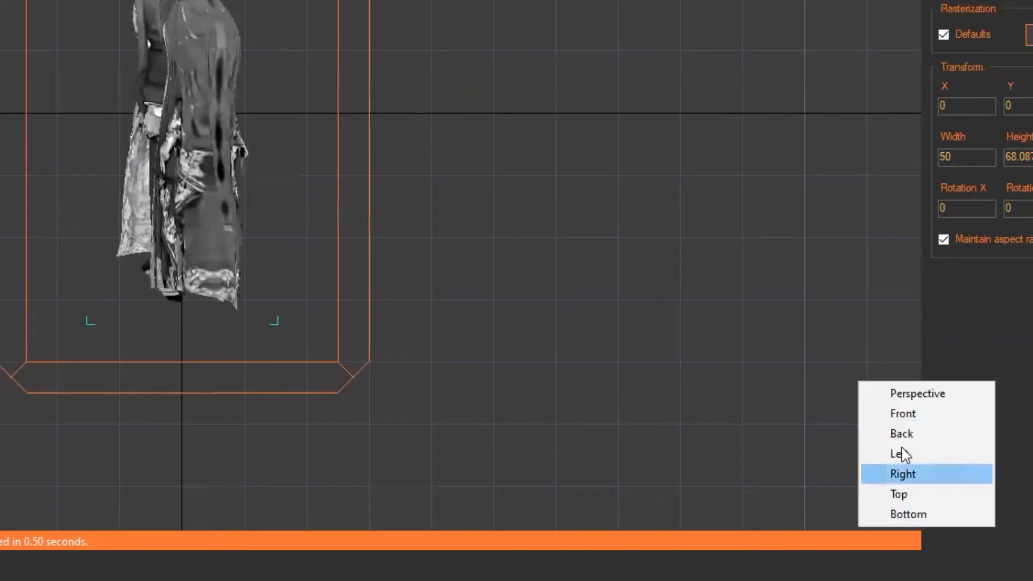
Step: Return to Front view and scale the photo to about 54.7 by 74.6
{"action": "left_click", "coordinate": [902, 413]}
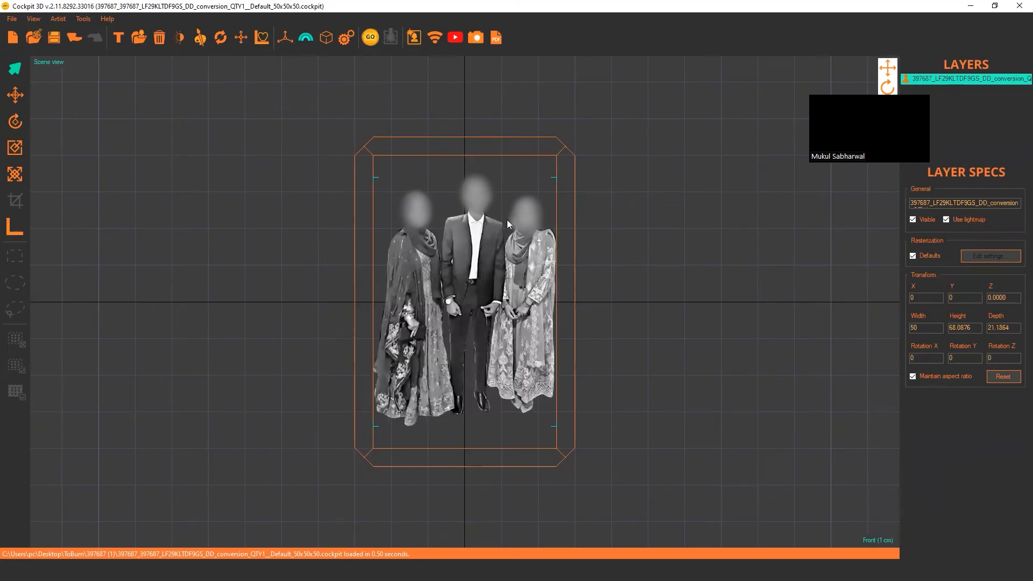
{"action": "mouse_move", "coordinate": [569, 221]}
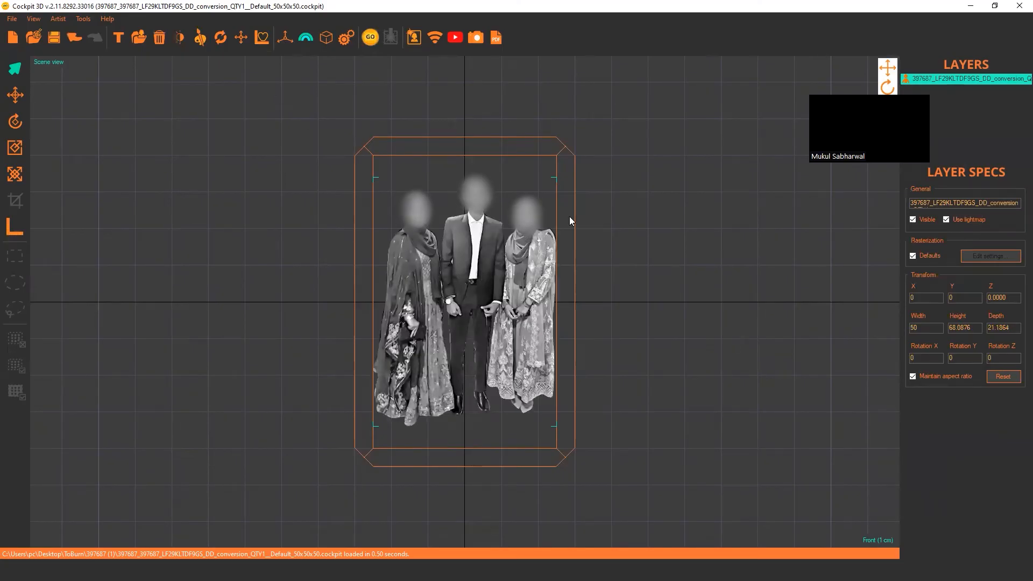
{"action": "mouse_move", "coordinate": [387, 122]}
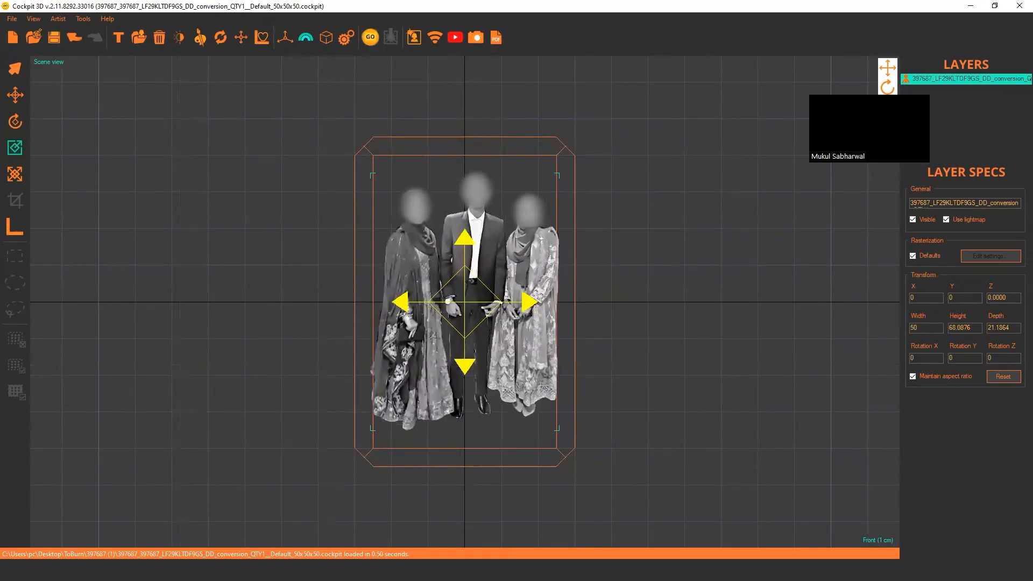
{"action": "left_click", "coordinate": [14, 67]}
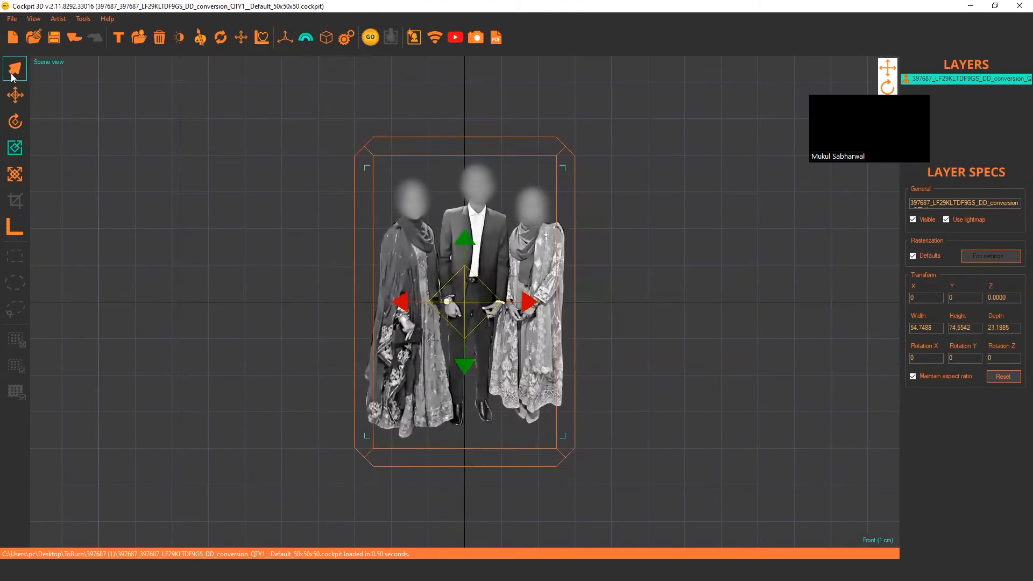
{"action": "left_click", "coordinate": [15, 94]}
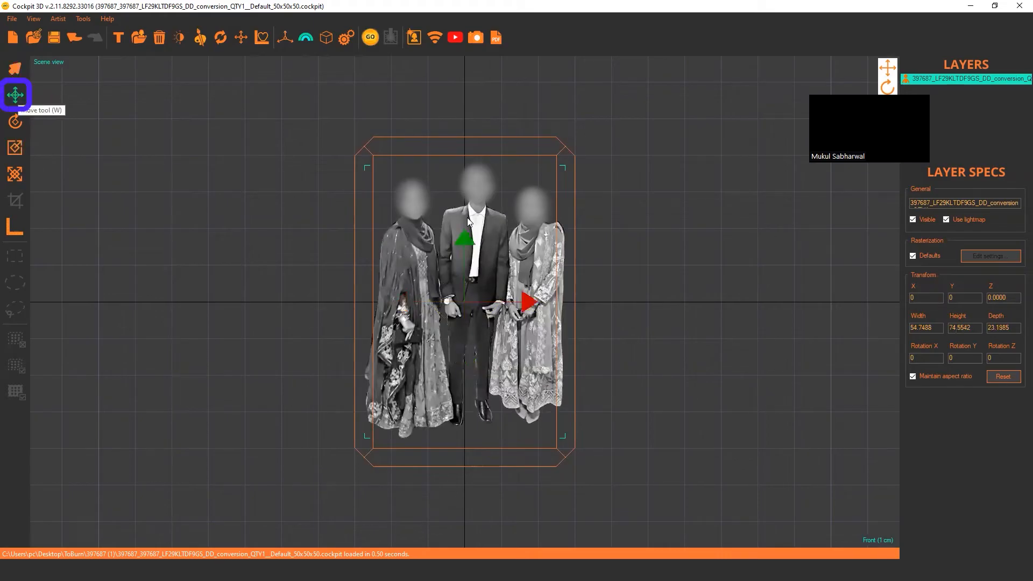
Step: Move the photo to roughly X -2.5, Y -1.8, Z 2.2 inside the template
{"action": "left_click_drag", "start_coordinate": [461, 241], "coordinate": [461, 256]}
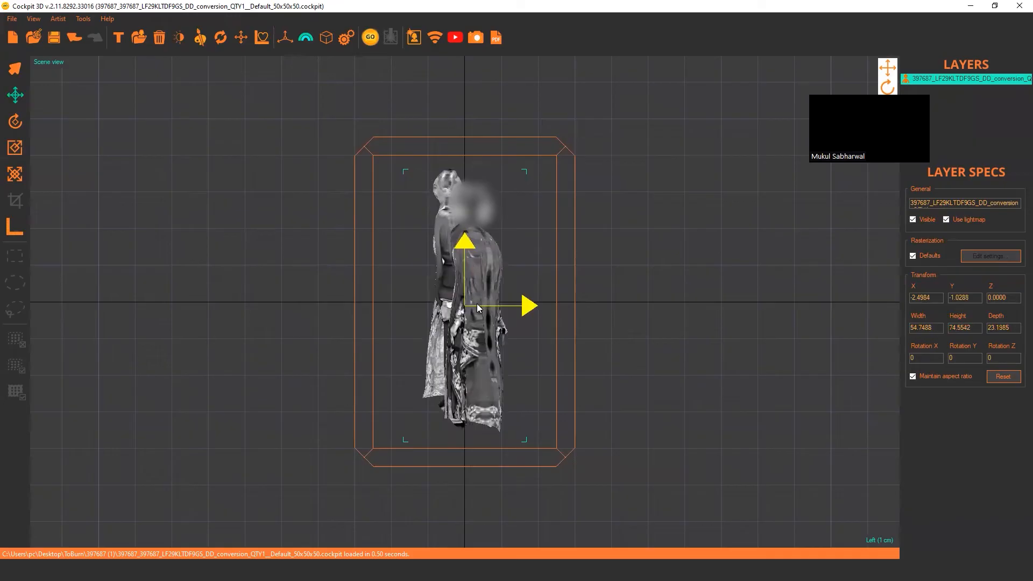
{"action": "left_click_drag", "start_coordinate": [464, 244], "coordinate": [467, 260]}
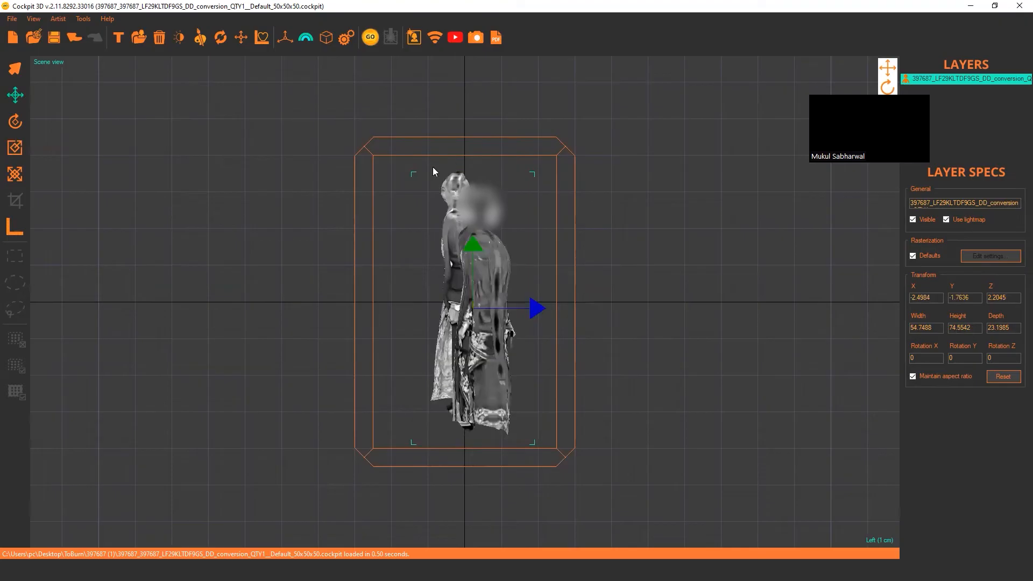
{"action": "mouse_move", "coordinate": [426, 239]}
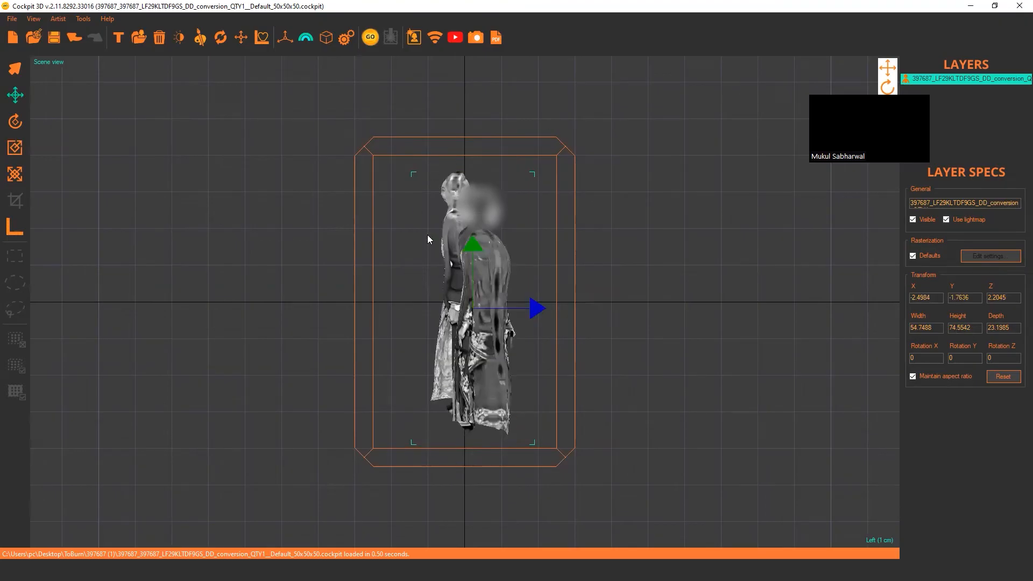
{"action": "mouse_move", "coordinate": [15, 147]}
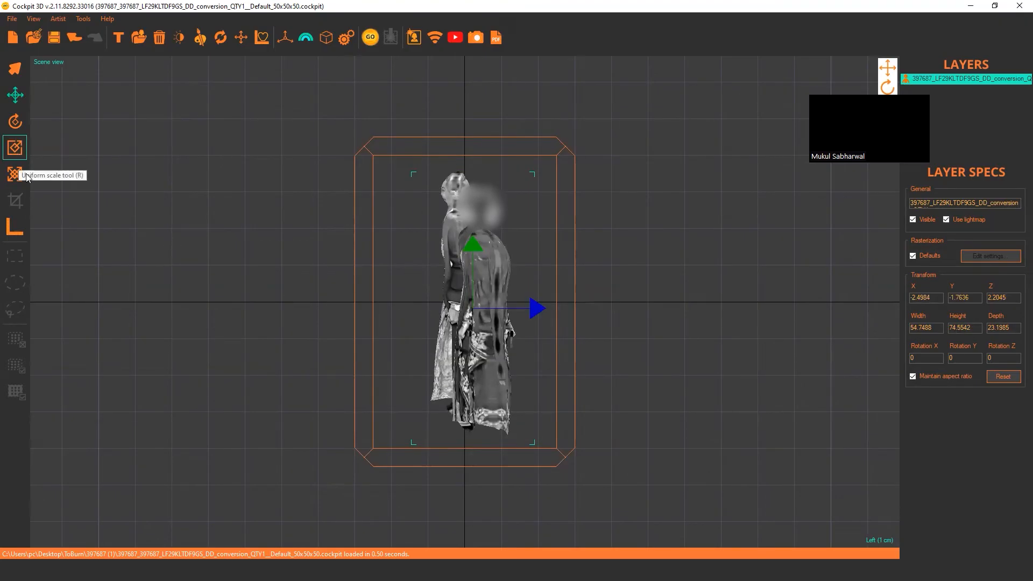
Step: Uniformly scale the photo up to about 81 high, then choose Front view
{"action": "left_click", "coordinate": [15, 174]}
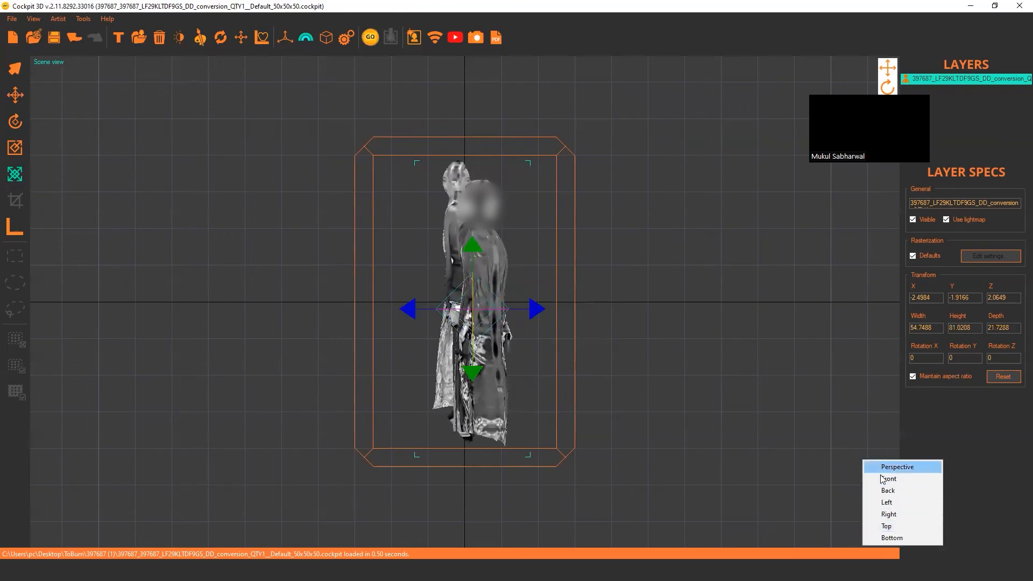
{"action": "left_click", "coordinate": [888, 479]}
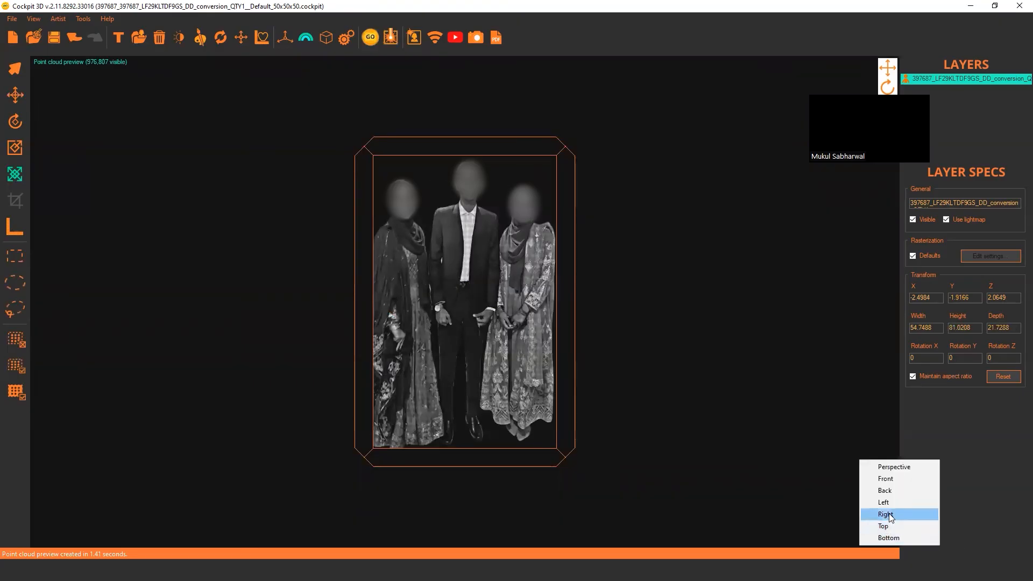
Step: Generate the point cloud preview showing 976,807 visible points
{"action": "left_click", "coordinate": [883, 502]}
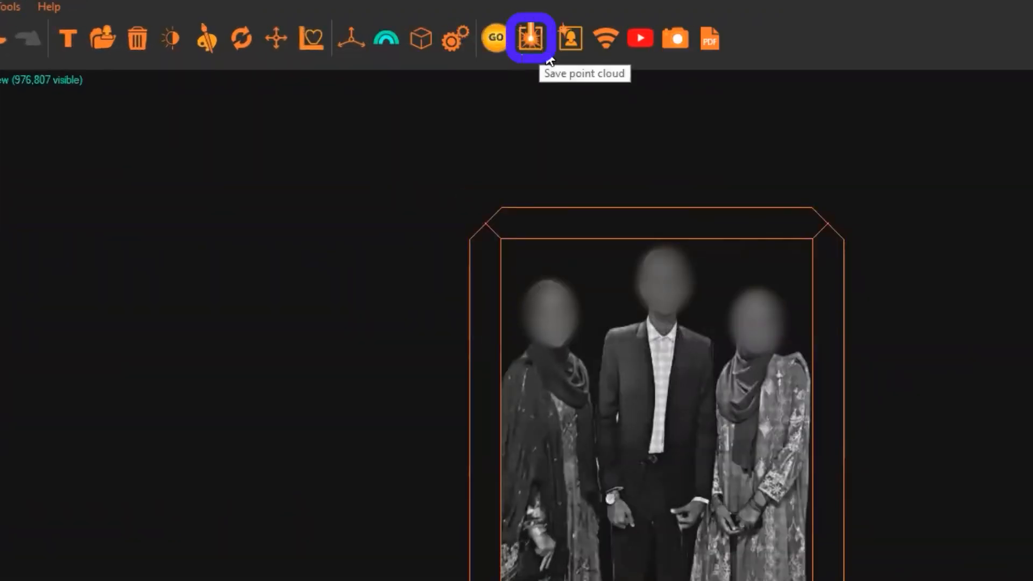
Step: Start saving the point cloud as 'test 90x60' to the Desktop
{"action": "left_click", "coordinate": [528, 38]}
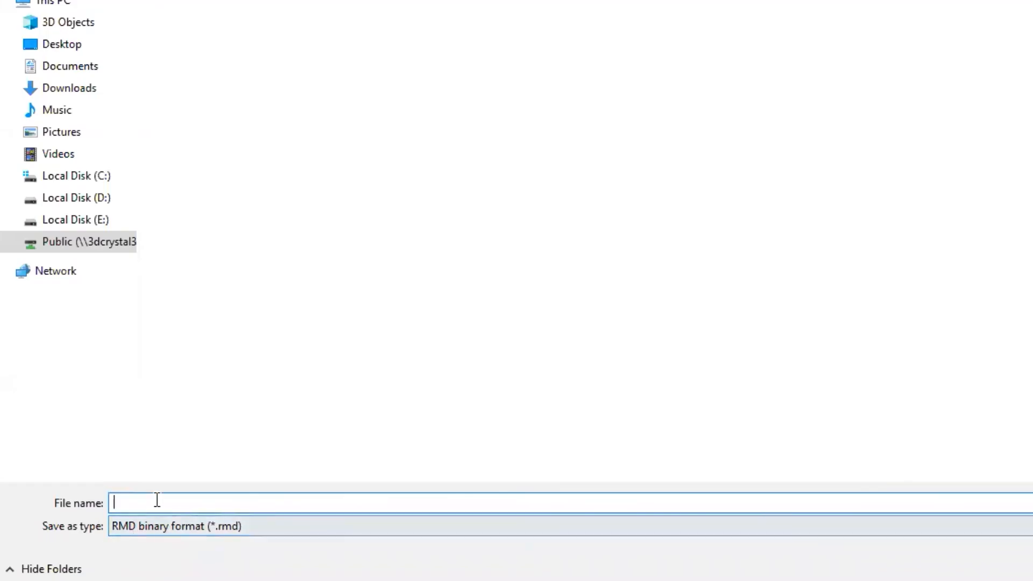
{"action": "type", "text": "test 90x60"}
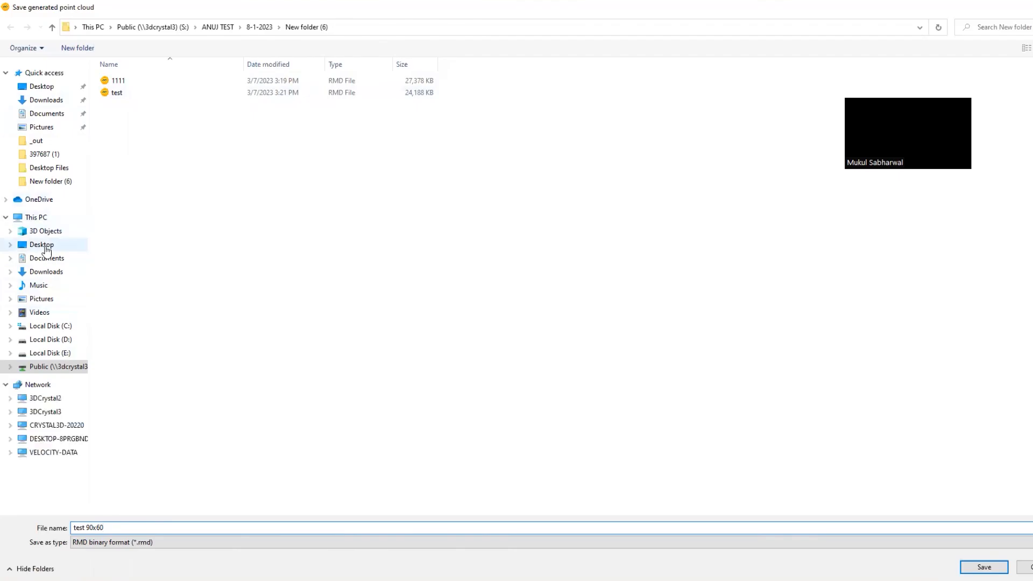
{"action": "left_click", "coordinate": [41, 244]}
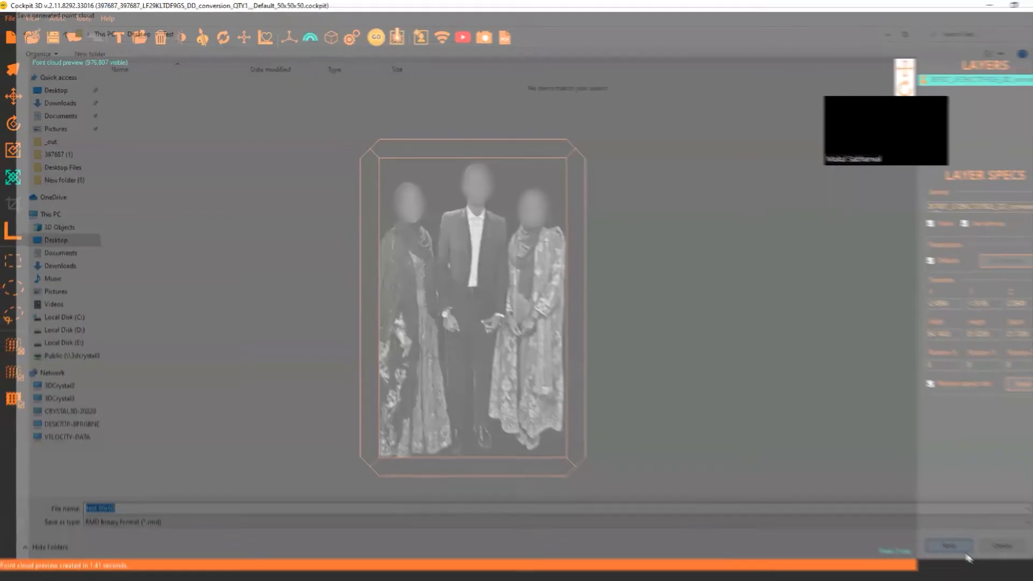
Step: Confirm the save, writing the 'test 90x60' RMD point cloud file
{"action": "left_click", "coordinate": [947, 545]}
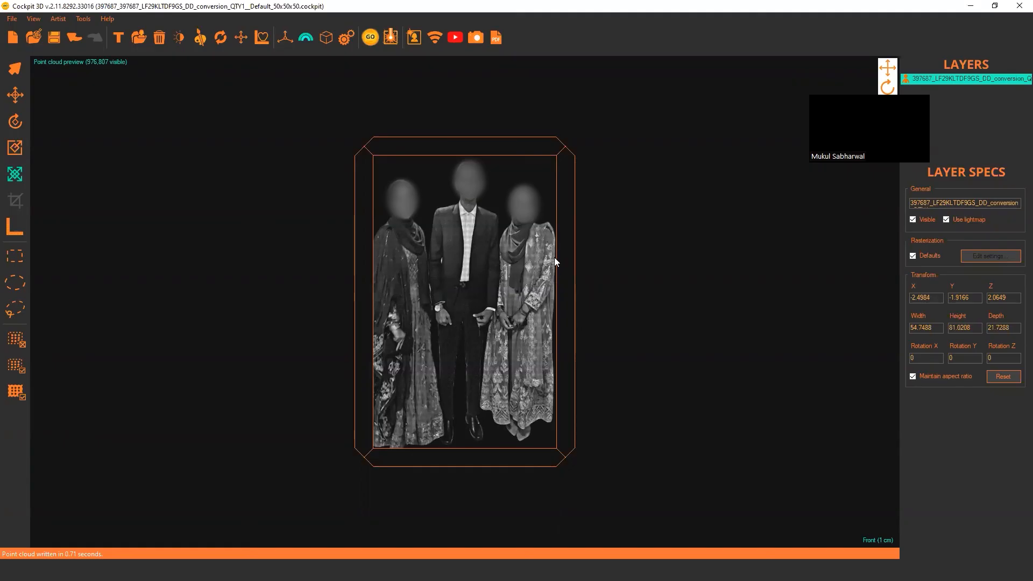
{"action": "mouse_move", "coordinate": [816, 80]}
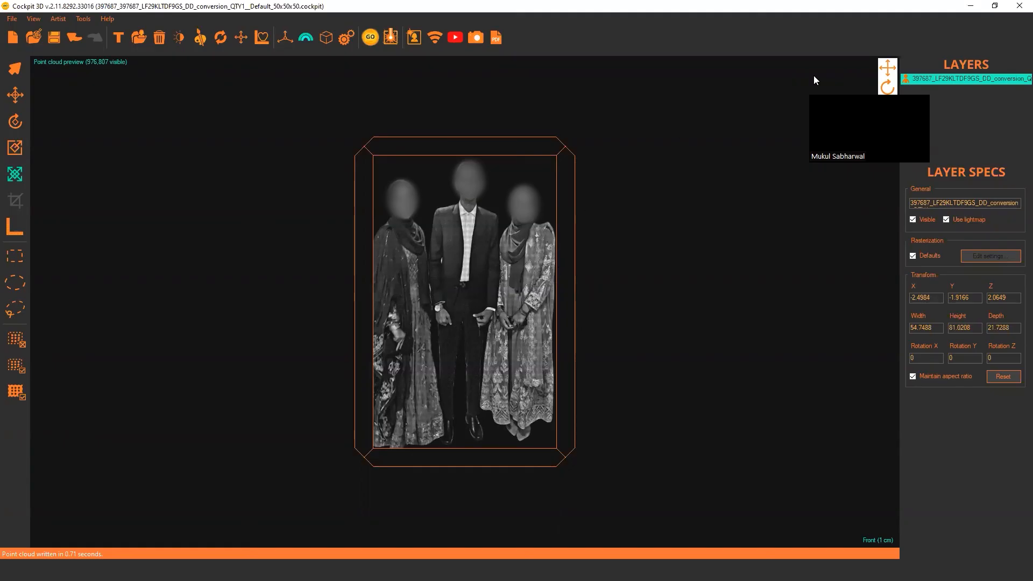